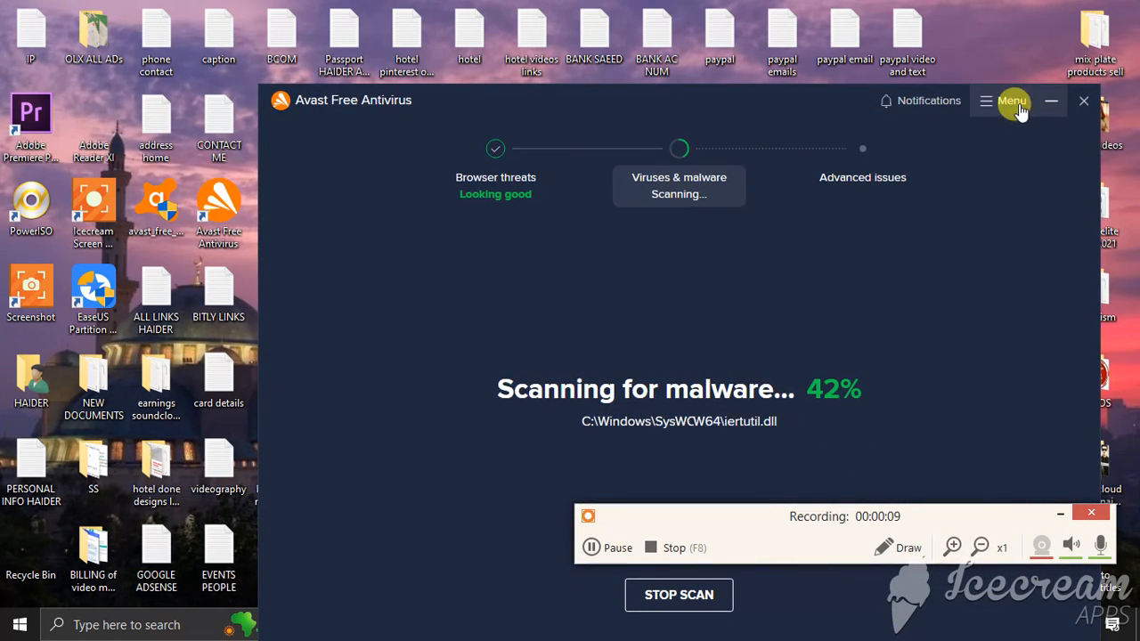
mouse_move(899, 356)
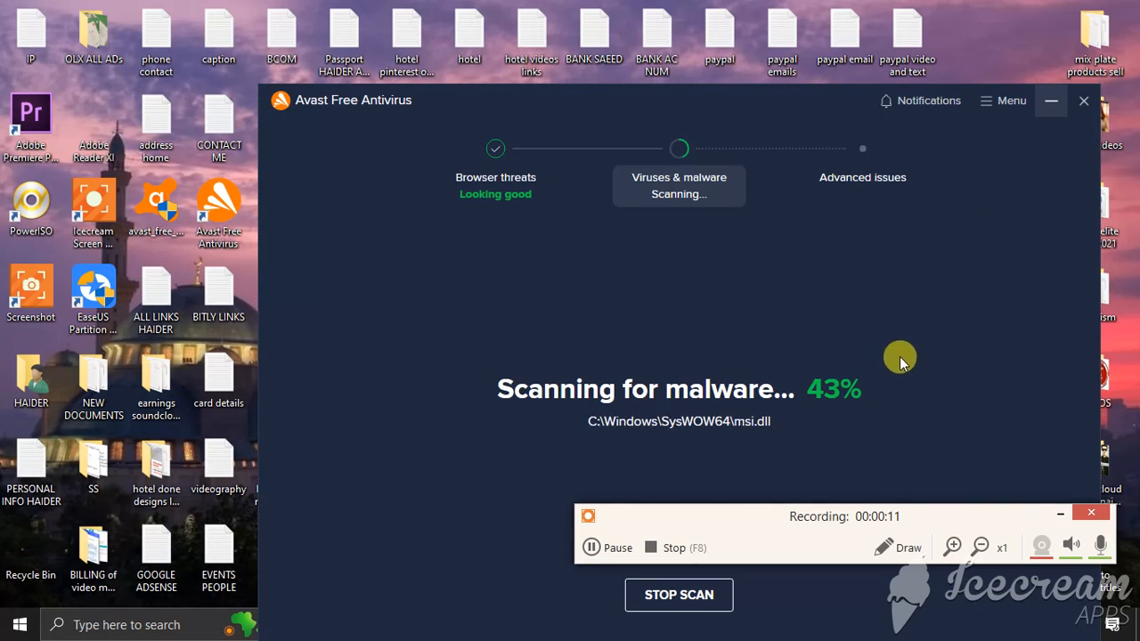
mouse_move(673, 406)
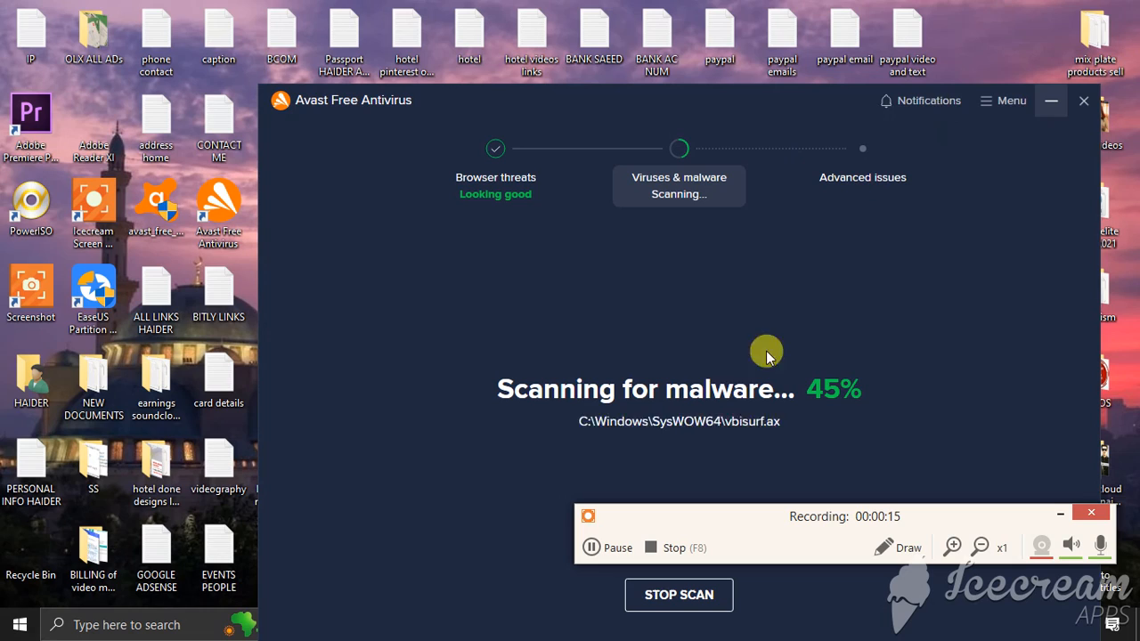
mouse_move(820, 448)
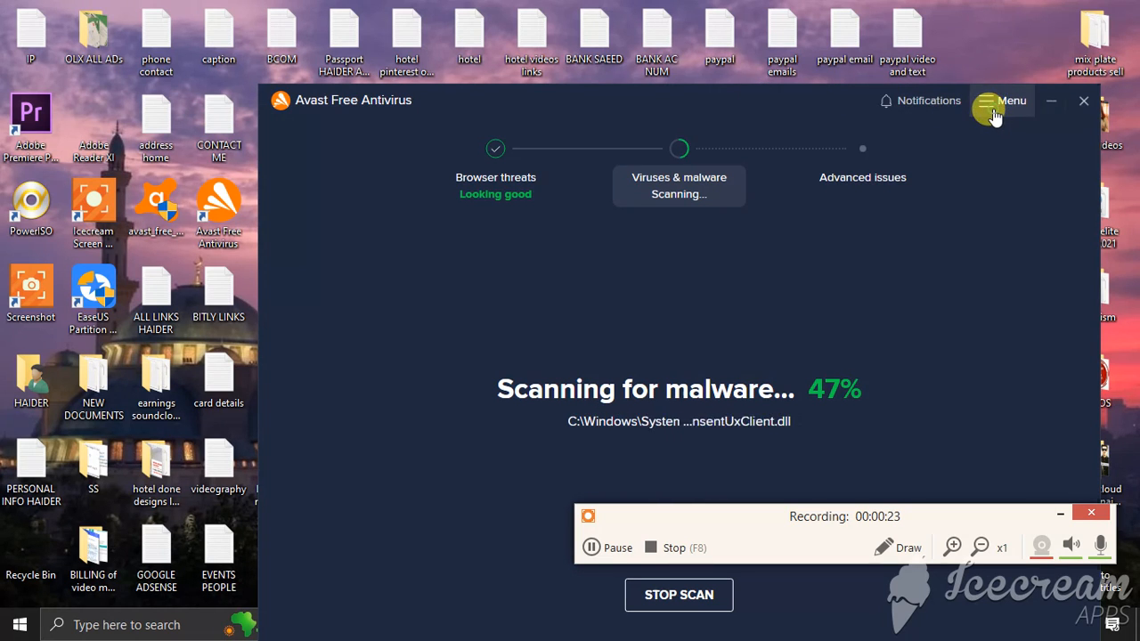
- Reach Avast's Settings on the General section via the Menu panel
left_click(1008, 100)
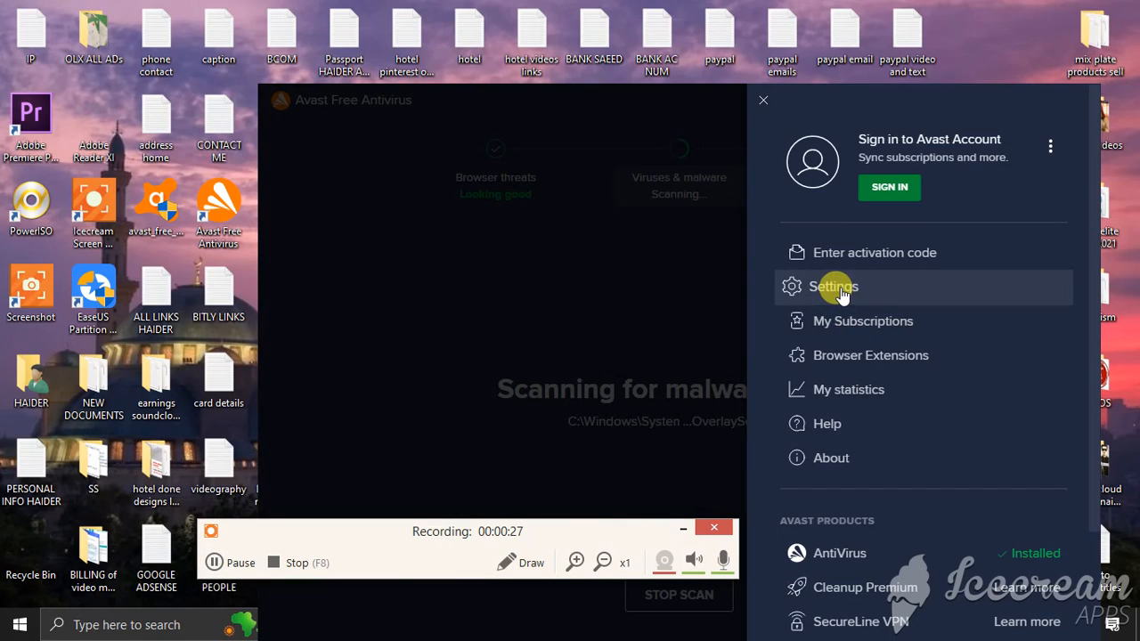
left_click(833, 285)
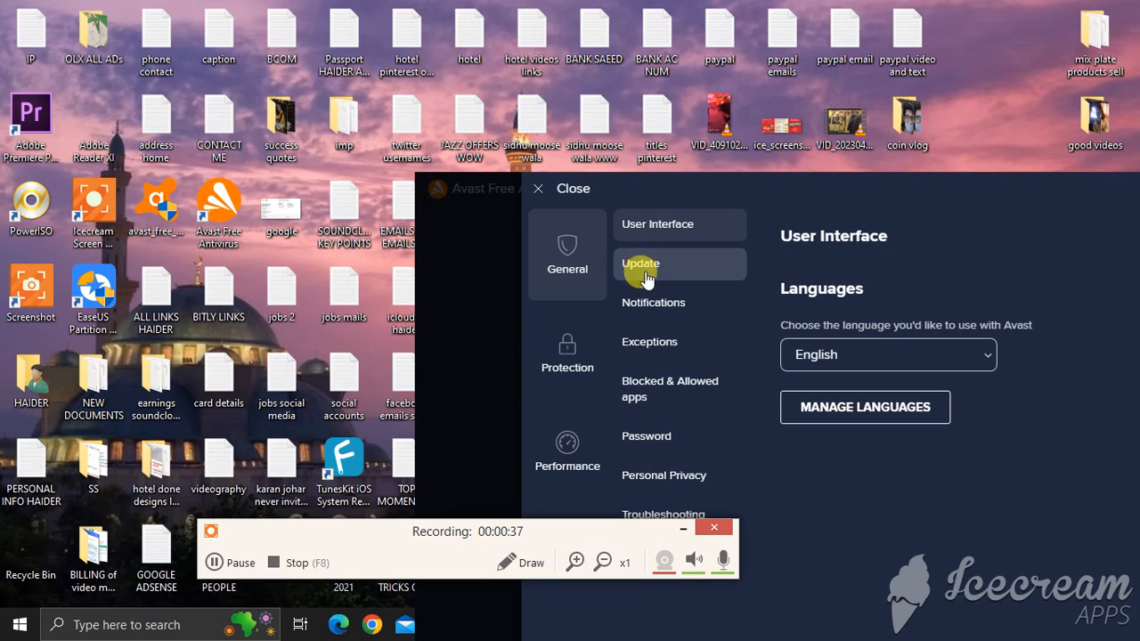
- Go to the Update page and check for new virus definitions
left_click(642, 264)
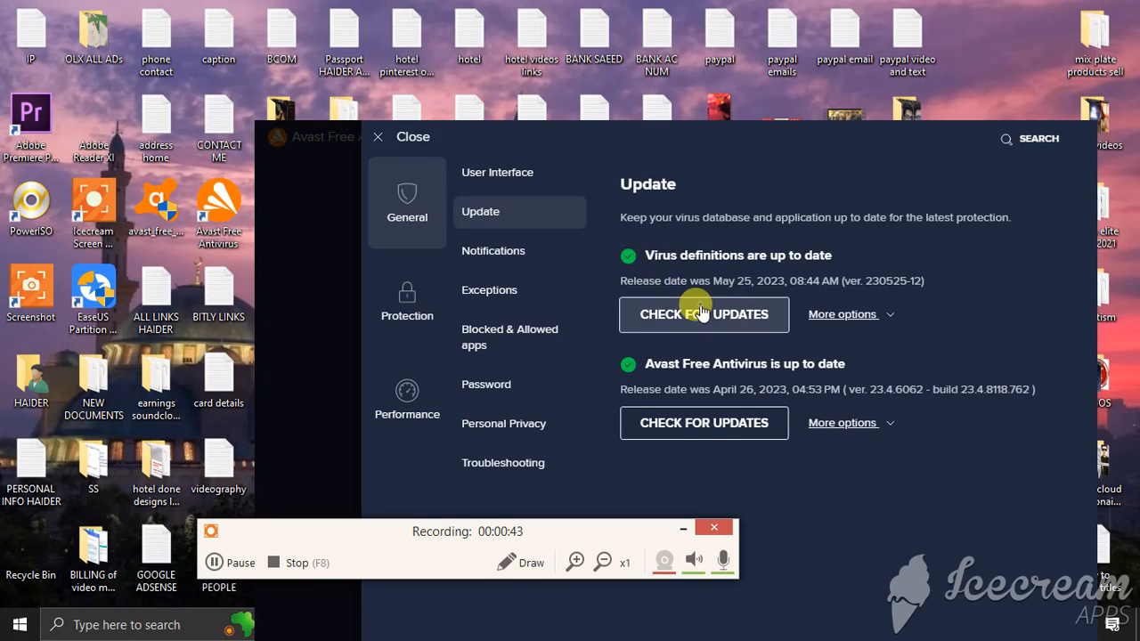
left_click(704, 313)
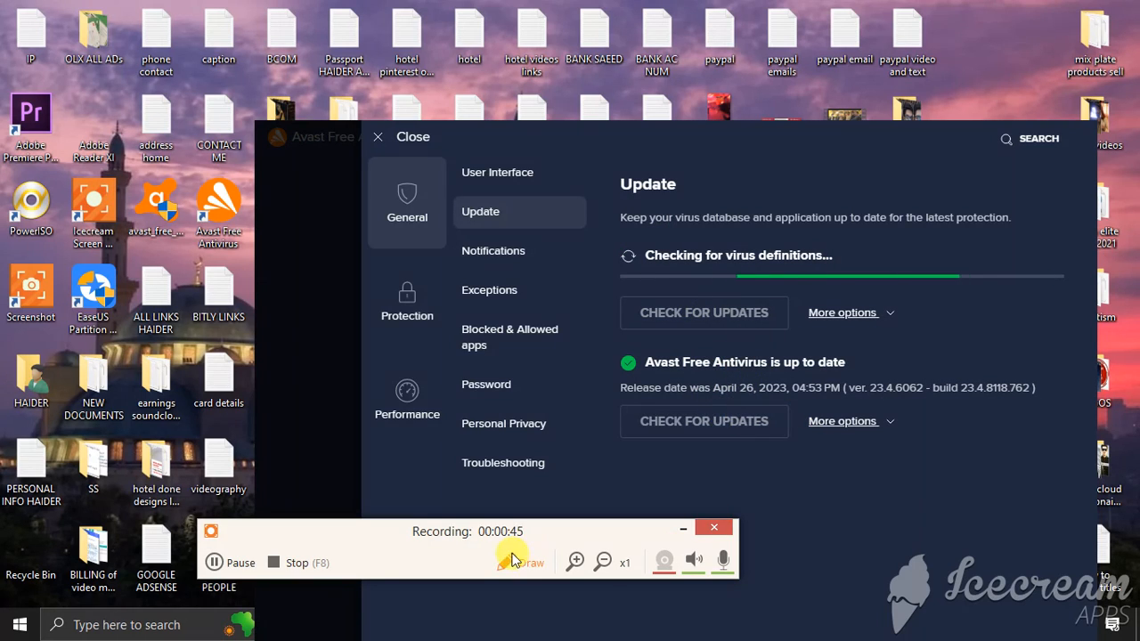